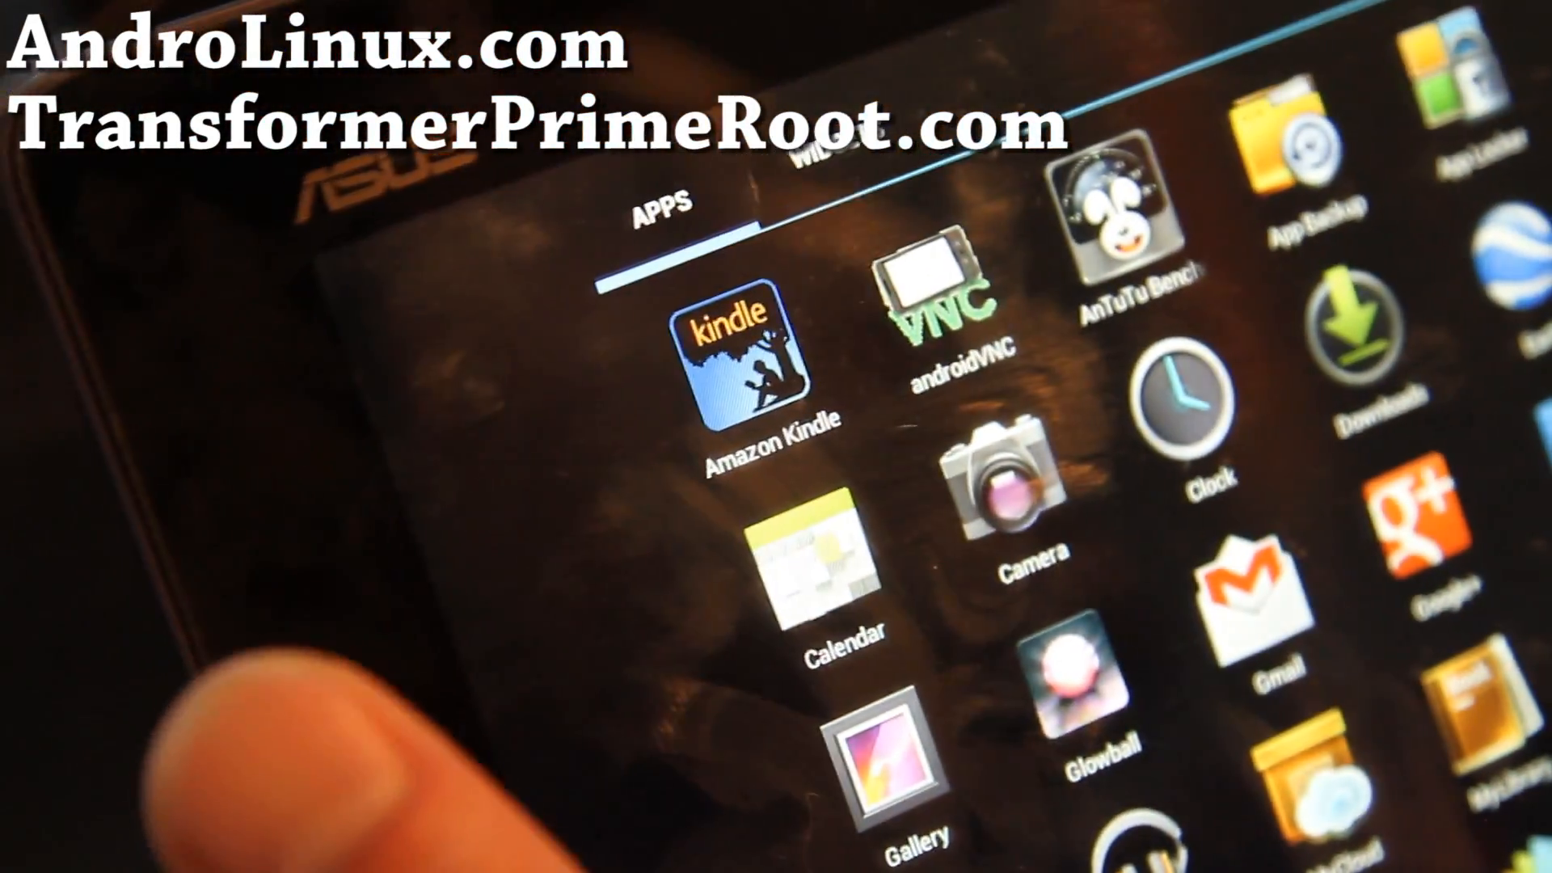
# Step: Launch the androidVNC app from the Apps drawer to reach the remote Ubuntu desktop
pyautogui.click(949, 336)
pyautogui.write('engadget c')
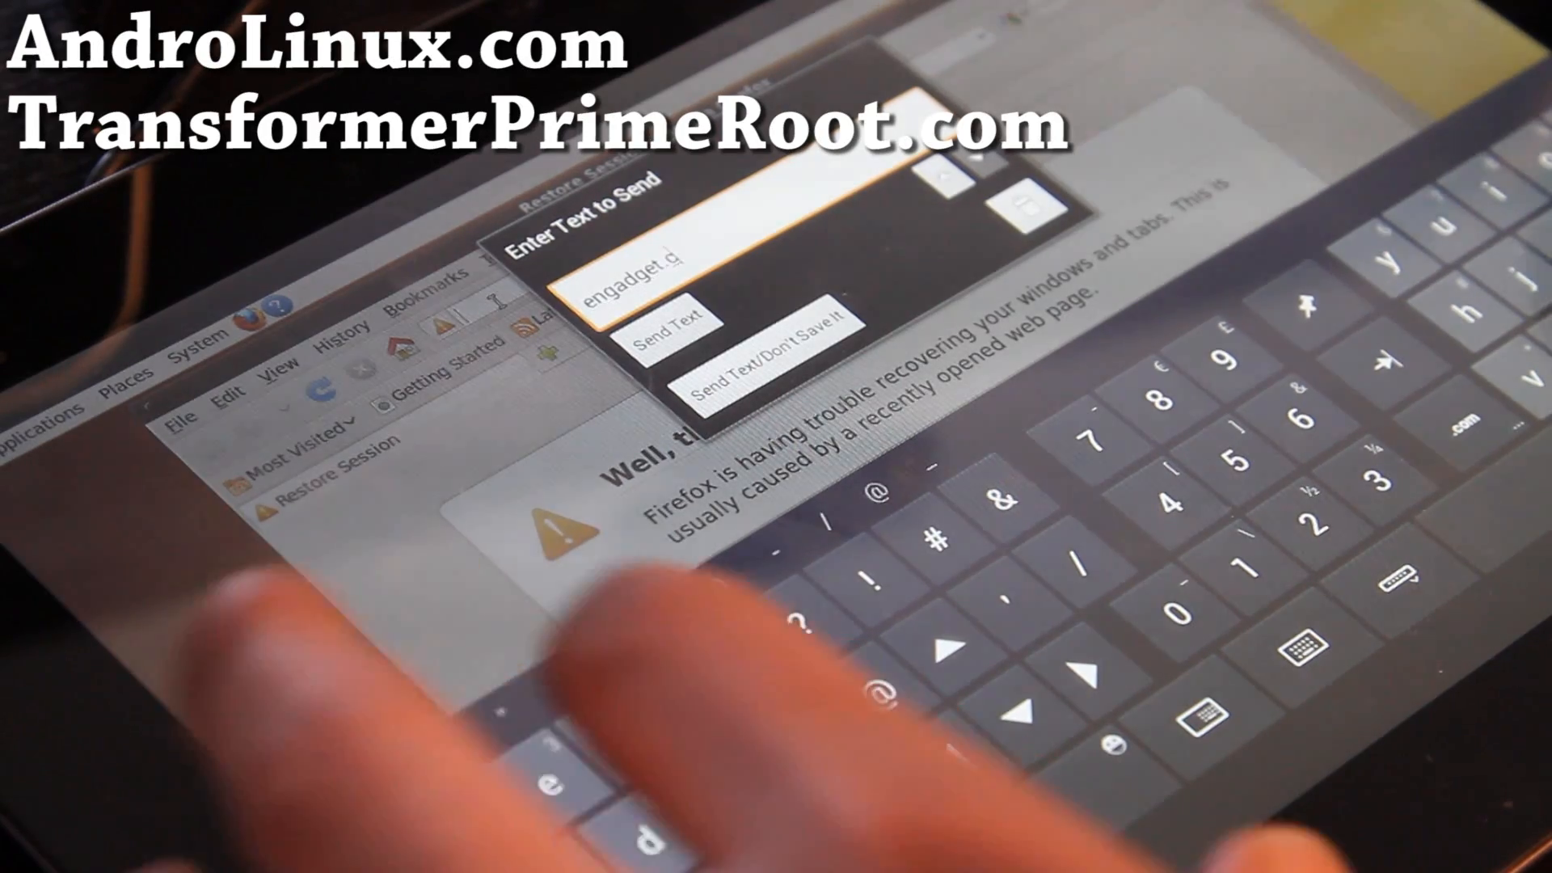
# Step: Finish entering 'engadget.com' in the text-to-send box and deliver it to Firefox
pyautogui.write('om/')
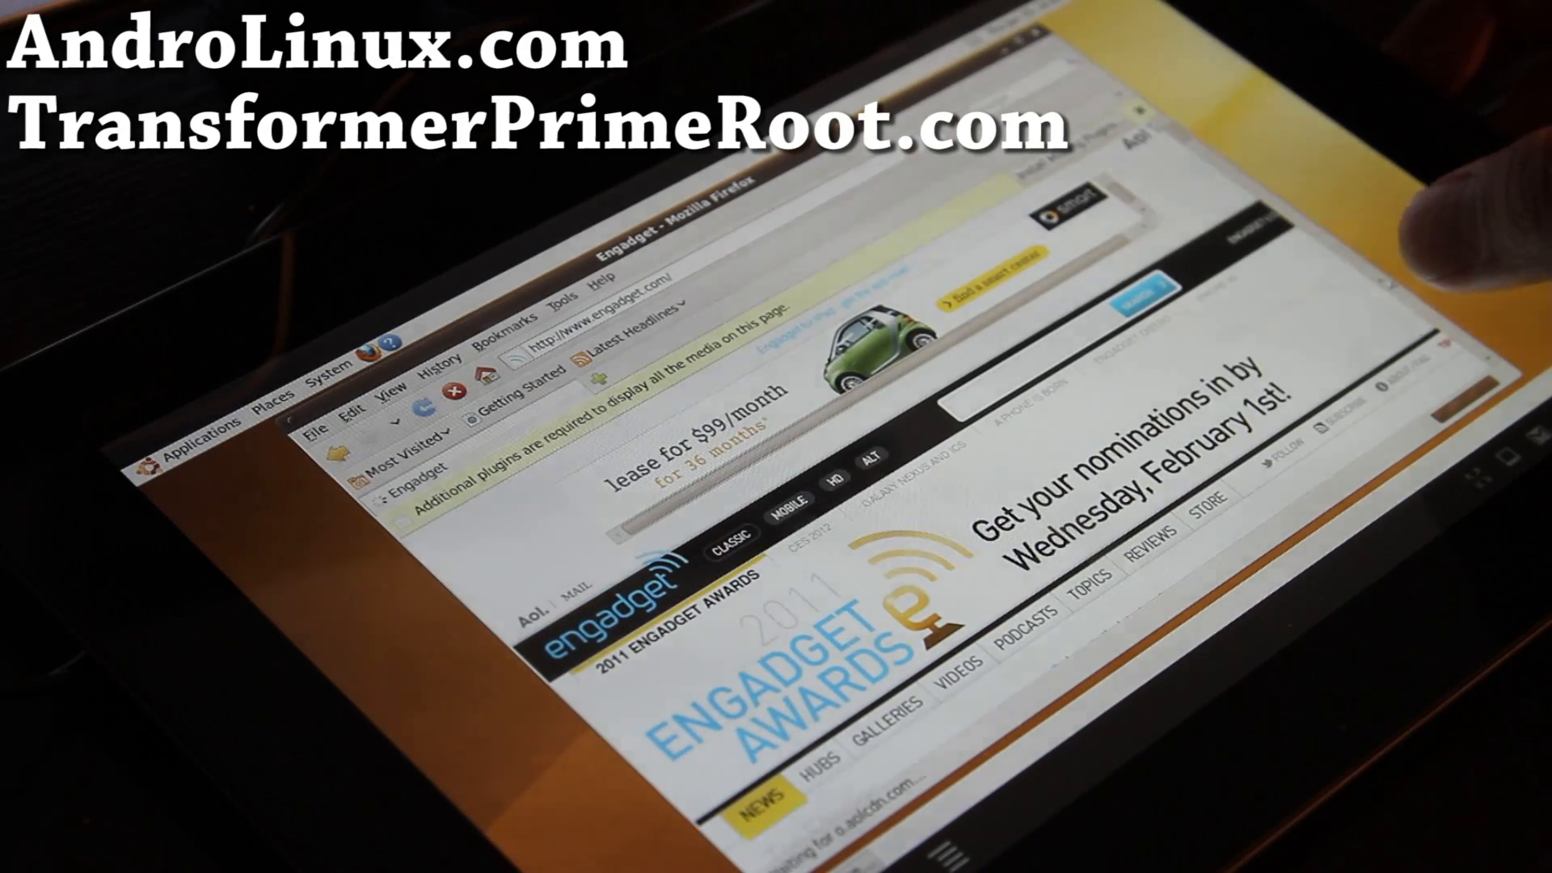
# Step: Scroll down the Engadget homepage past the Google and podcast articles
pyautogui.scroll(-3)
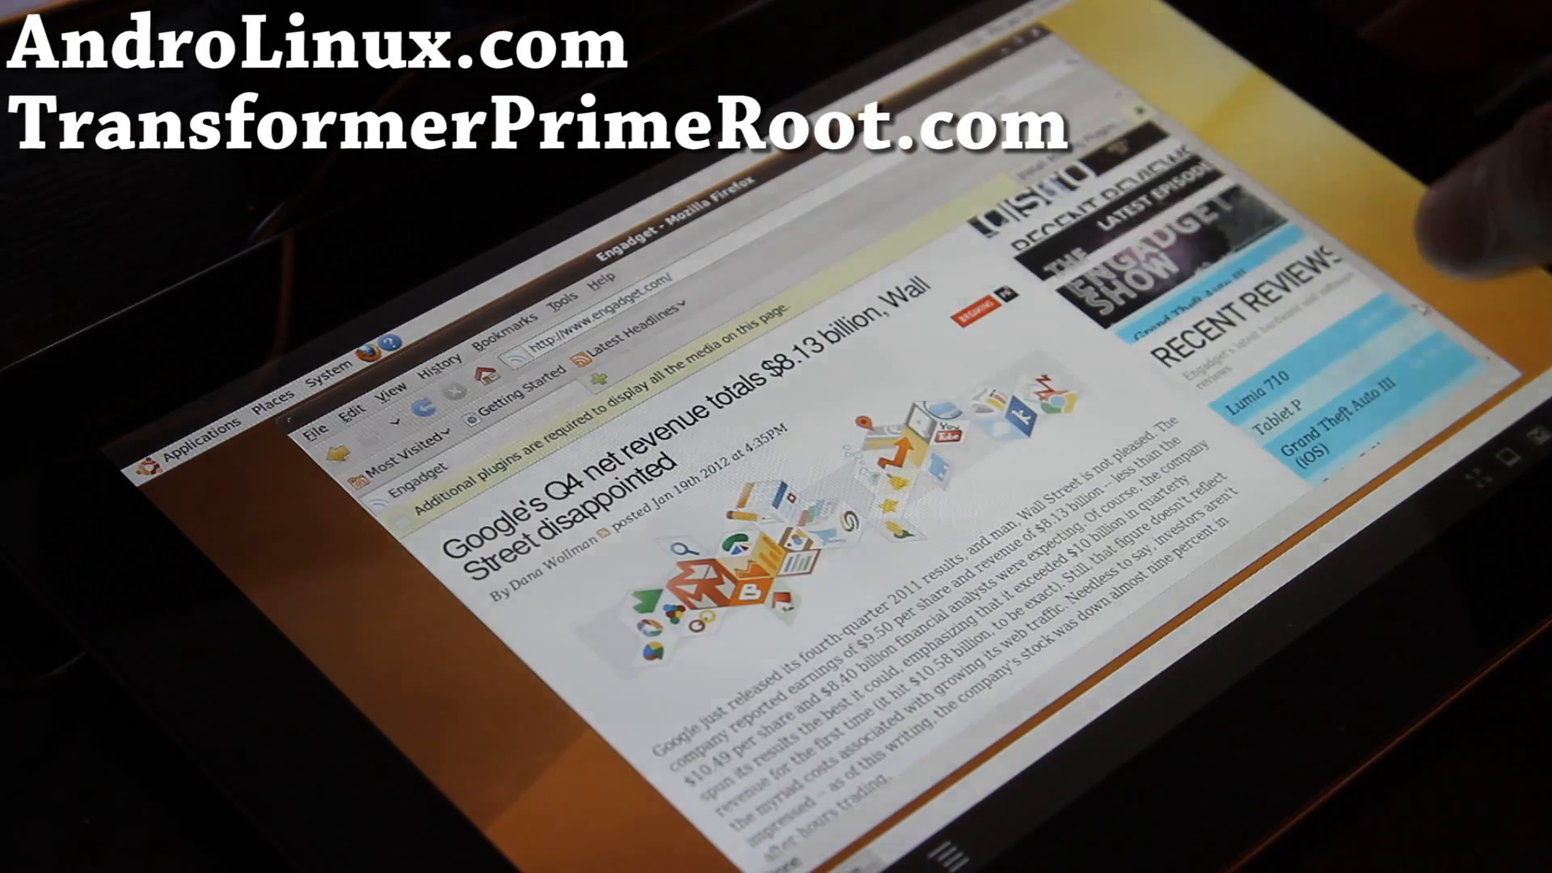
pyautogui.scroll(-3)
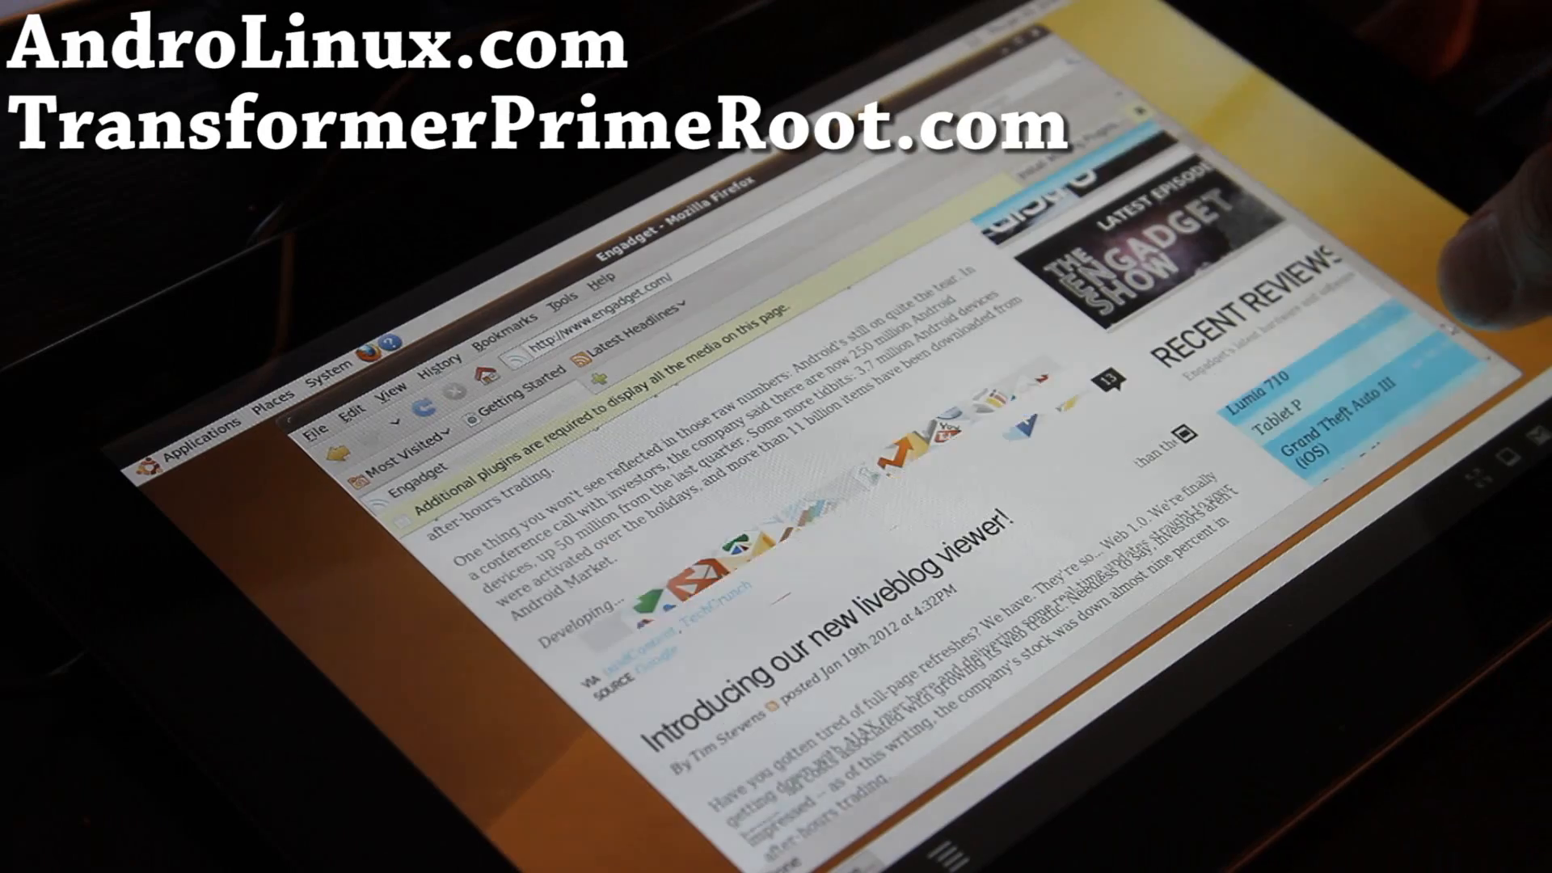
pyautogui.scroll(-3)
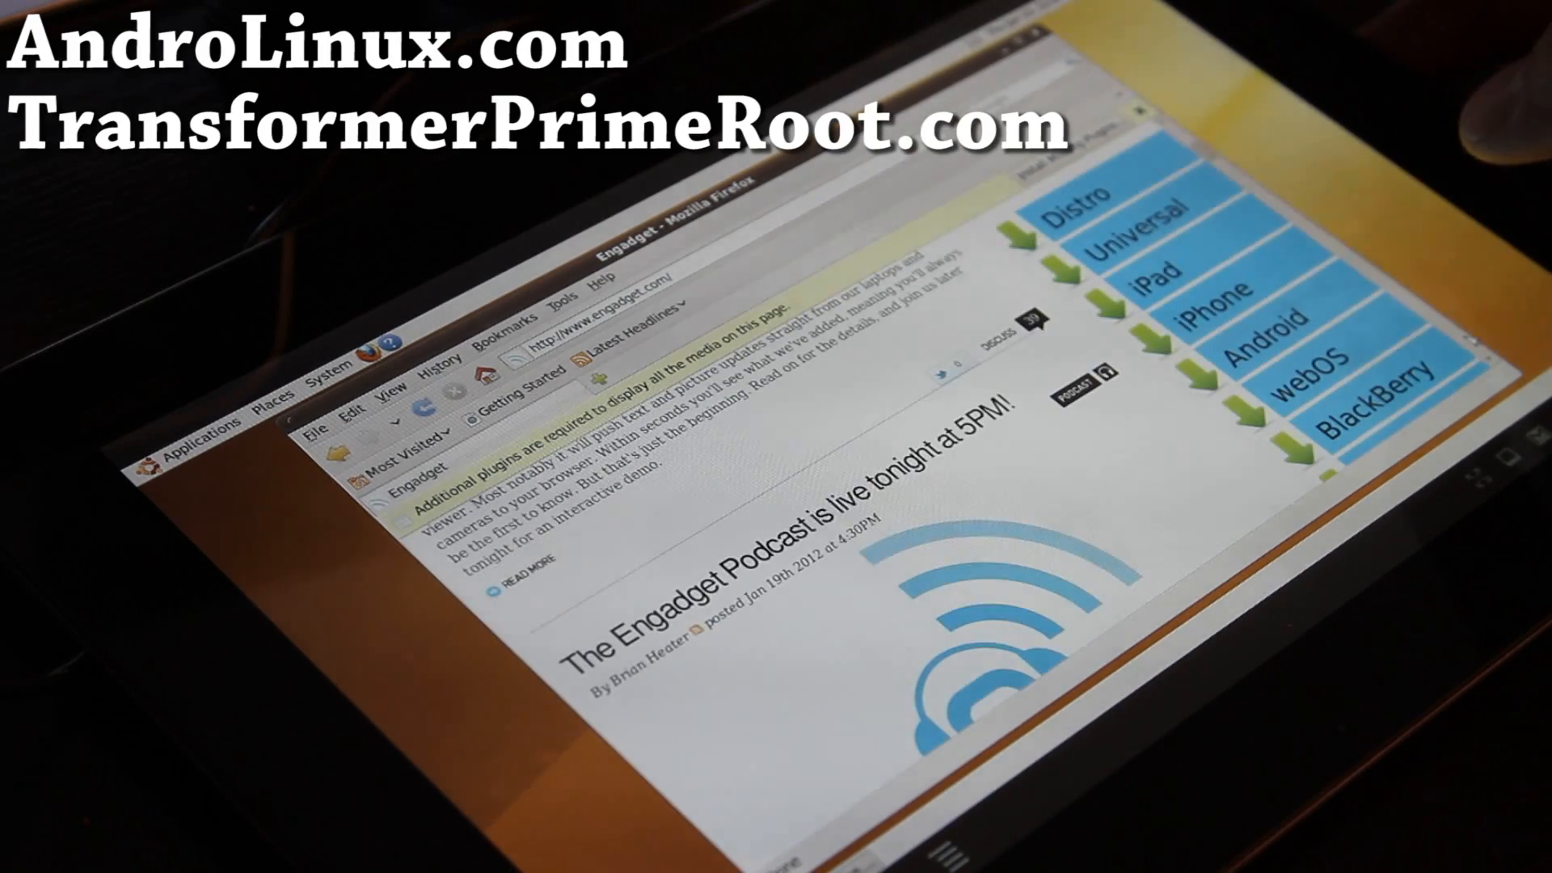